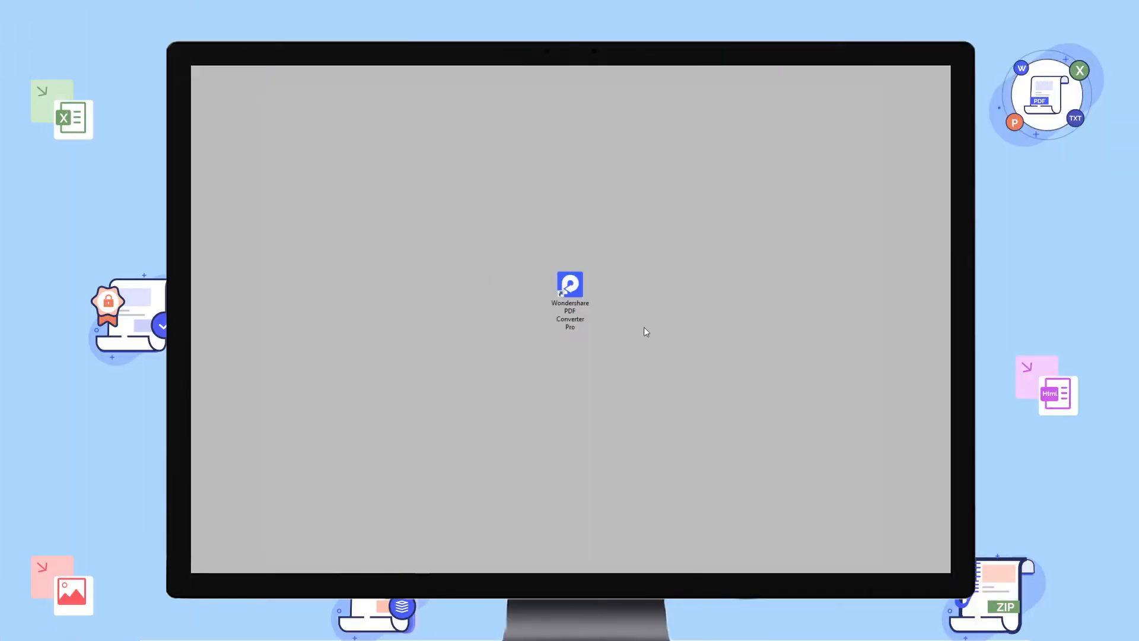
Launch Wondershare PDF Converter Pro to its empty PDF to File screen.
double_click(569, 286)
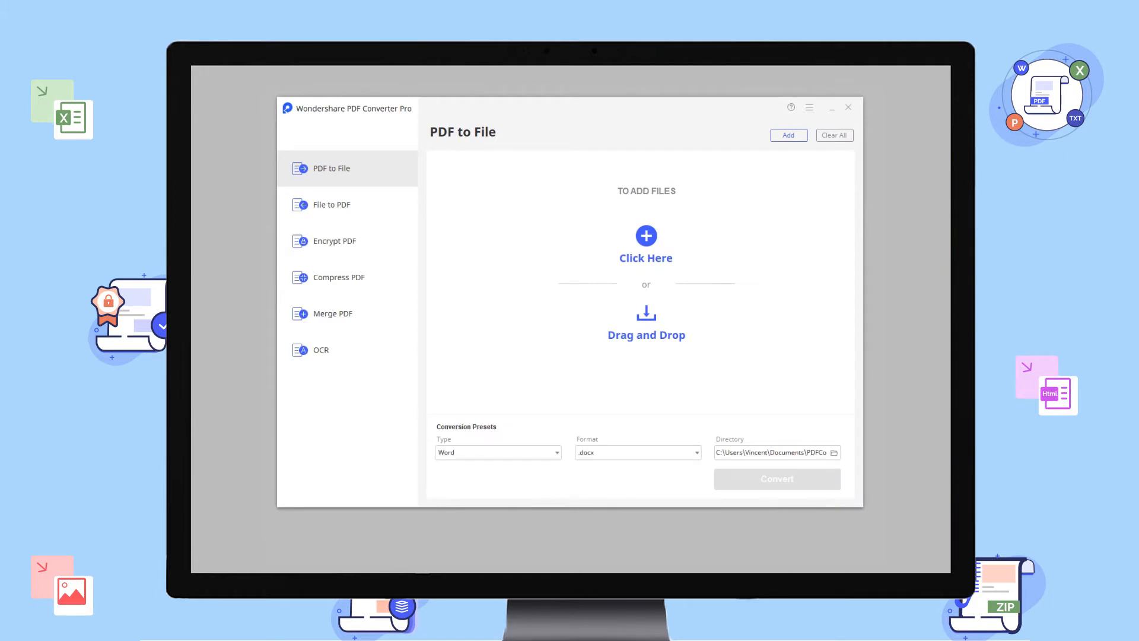
mouse_move(478, 304)
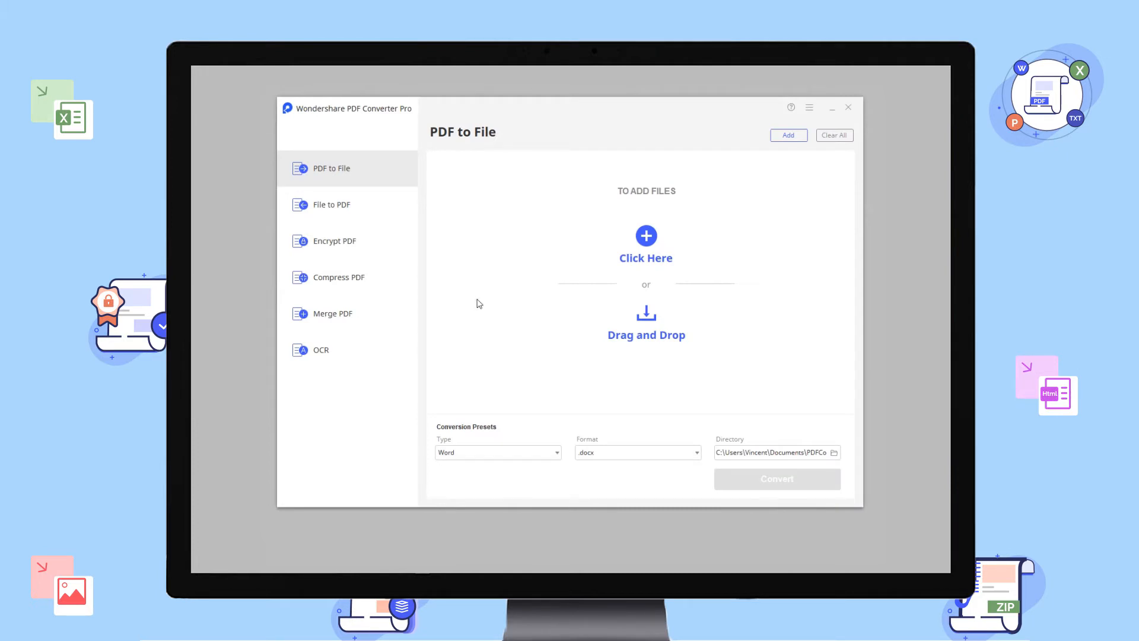
mouse_move(638, 356)
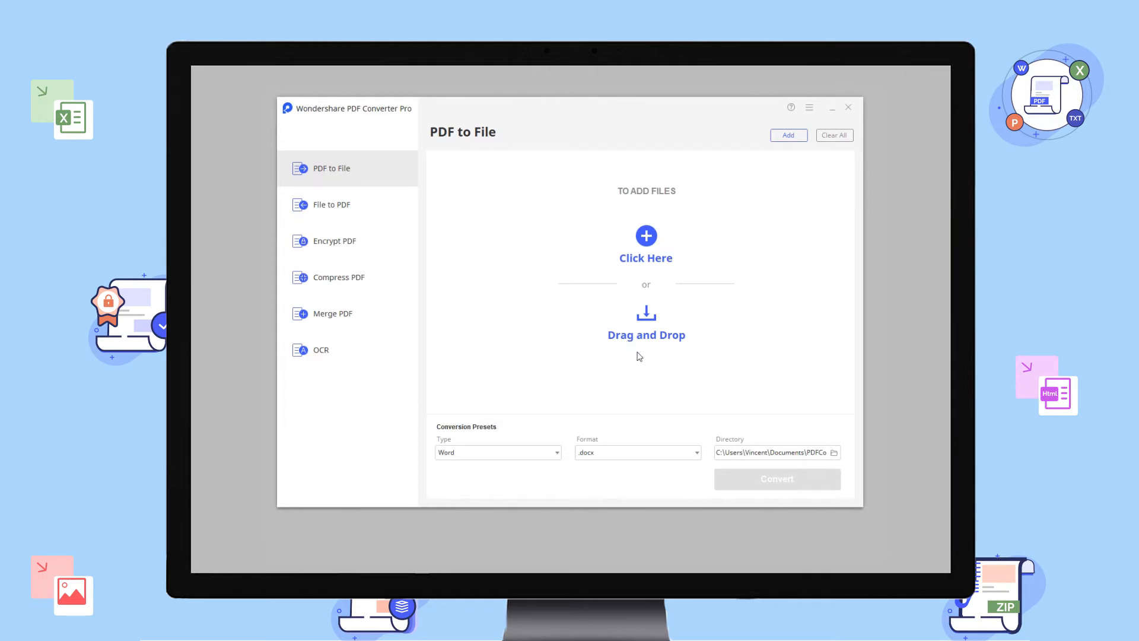
mouse_move(641, 265)
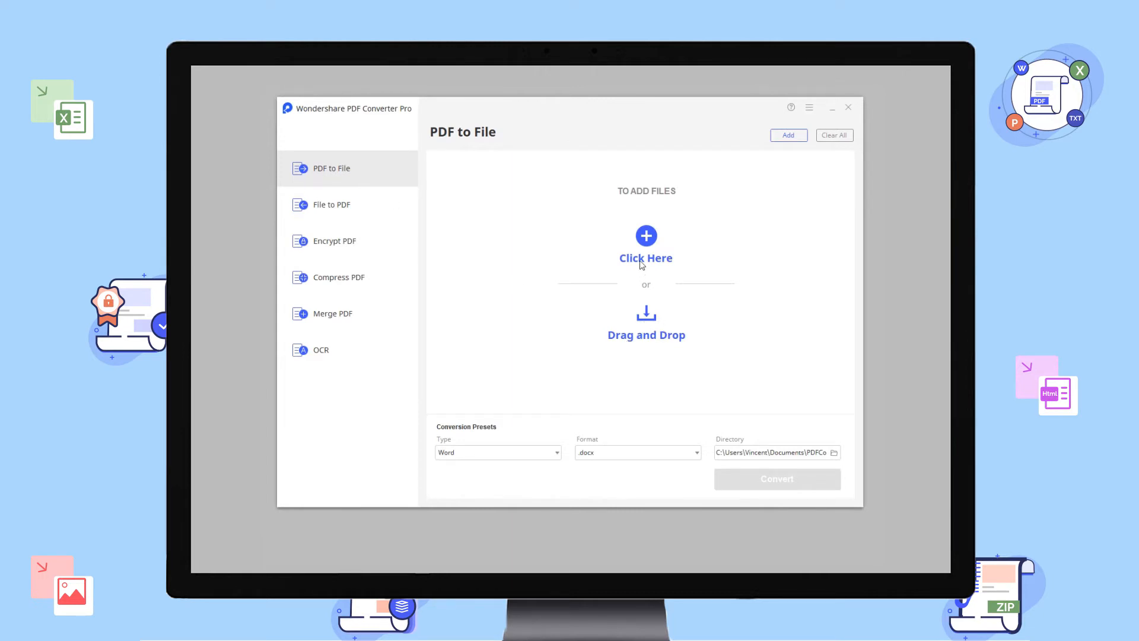
mouse_move(645, 235)
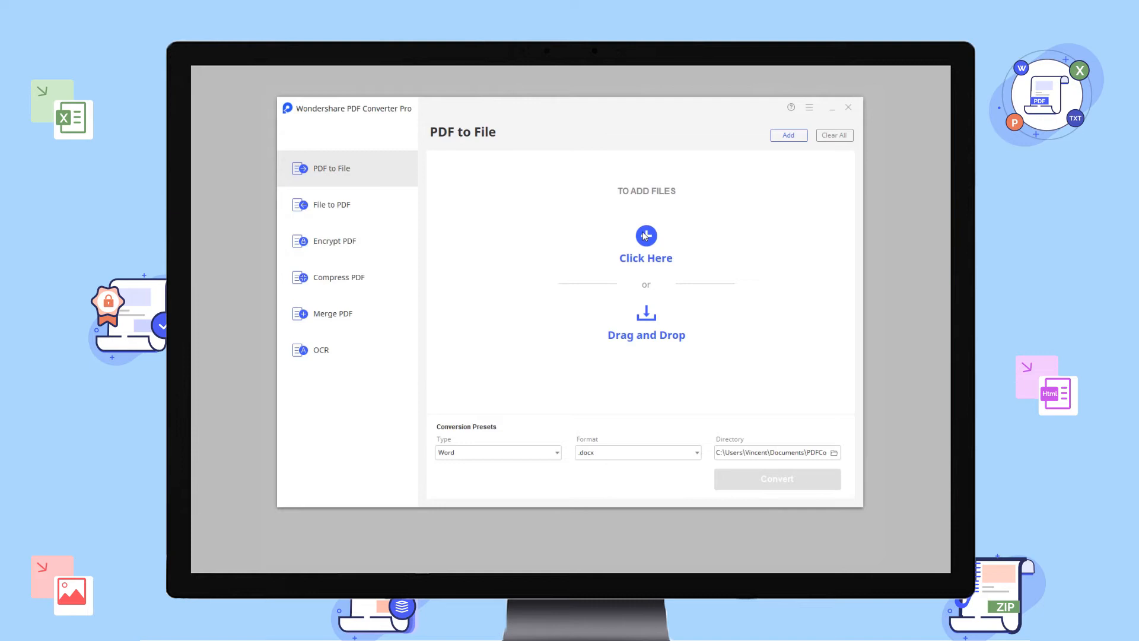
Add the Furniture, Launch Sales Campaigns and life PDFs with Excel as the output type.
click(646, 234)
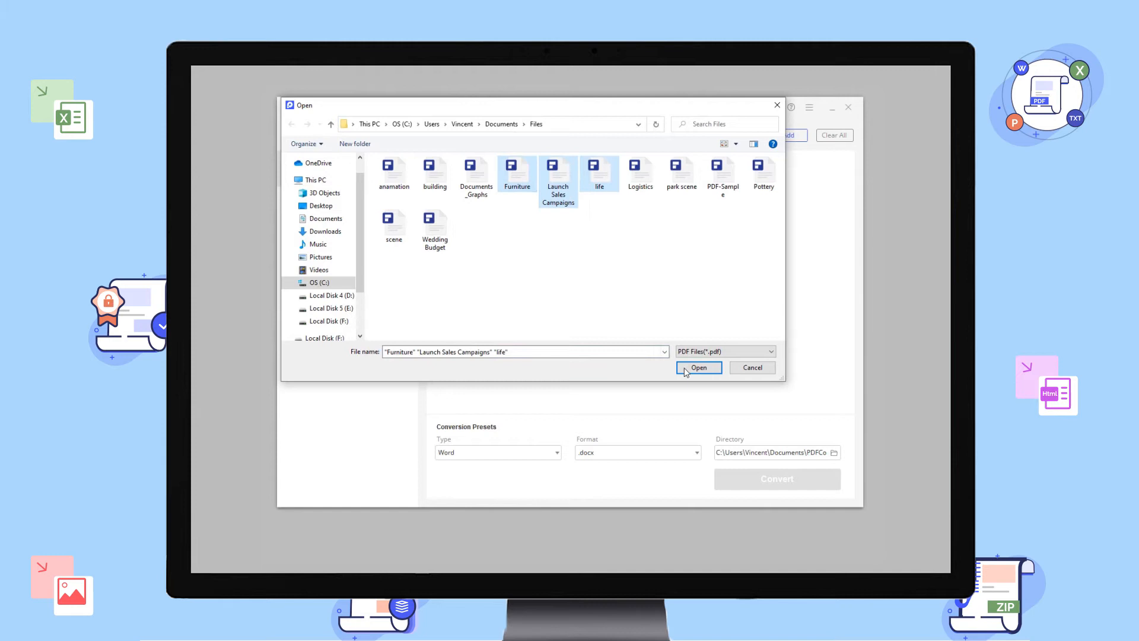
click(697, 368)
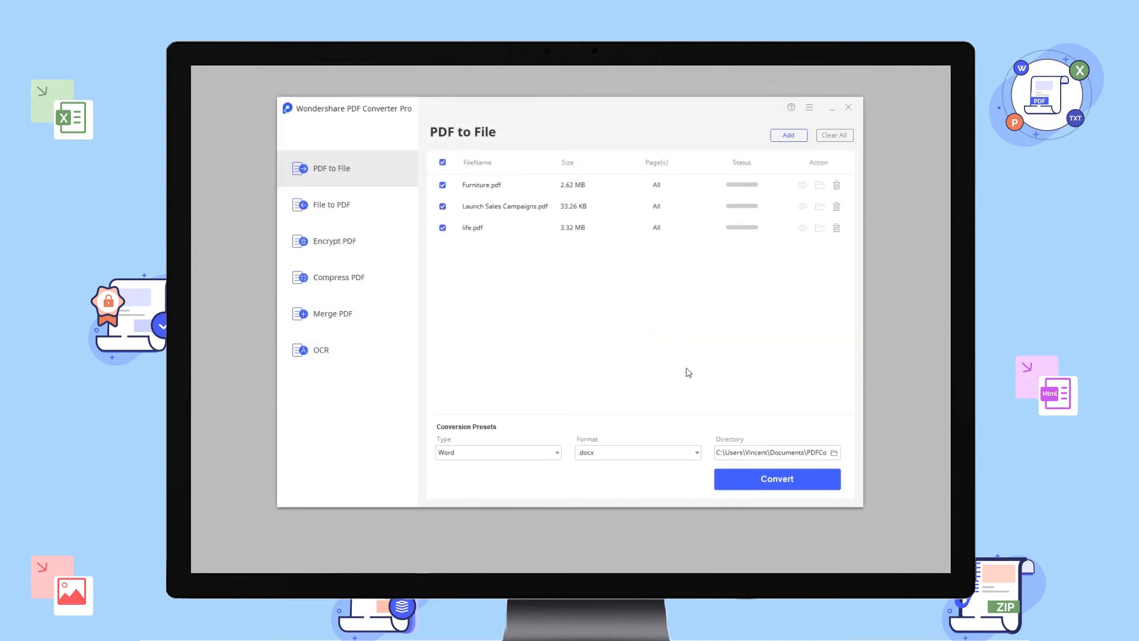
mouse_move(491, 438)
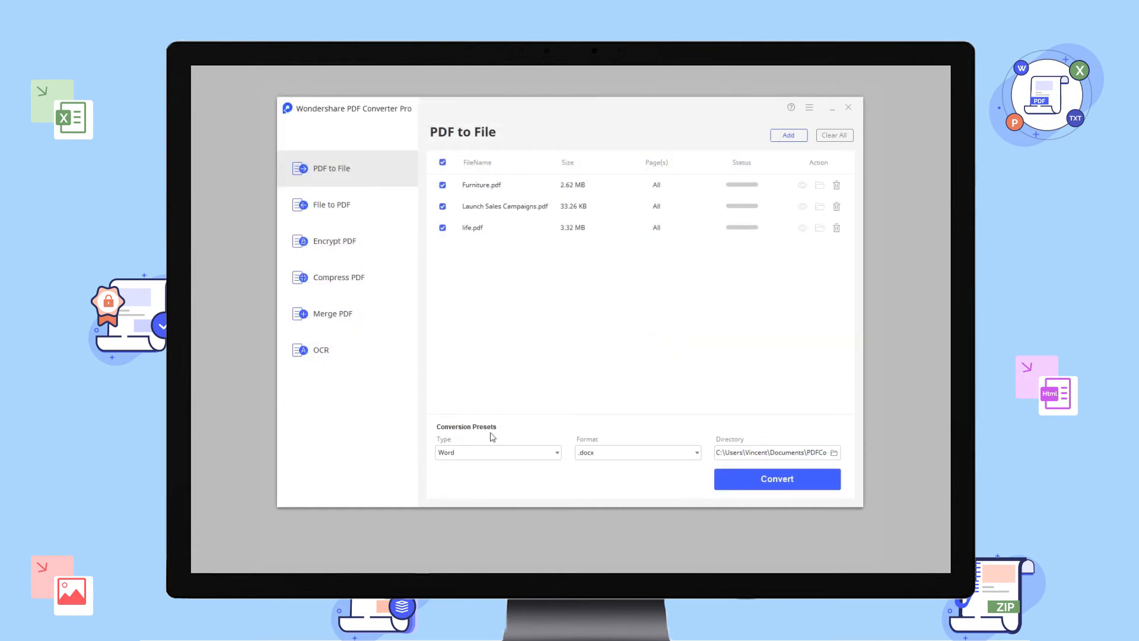
click(497, 452)
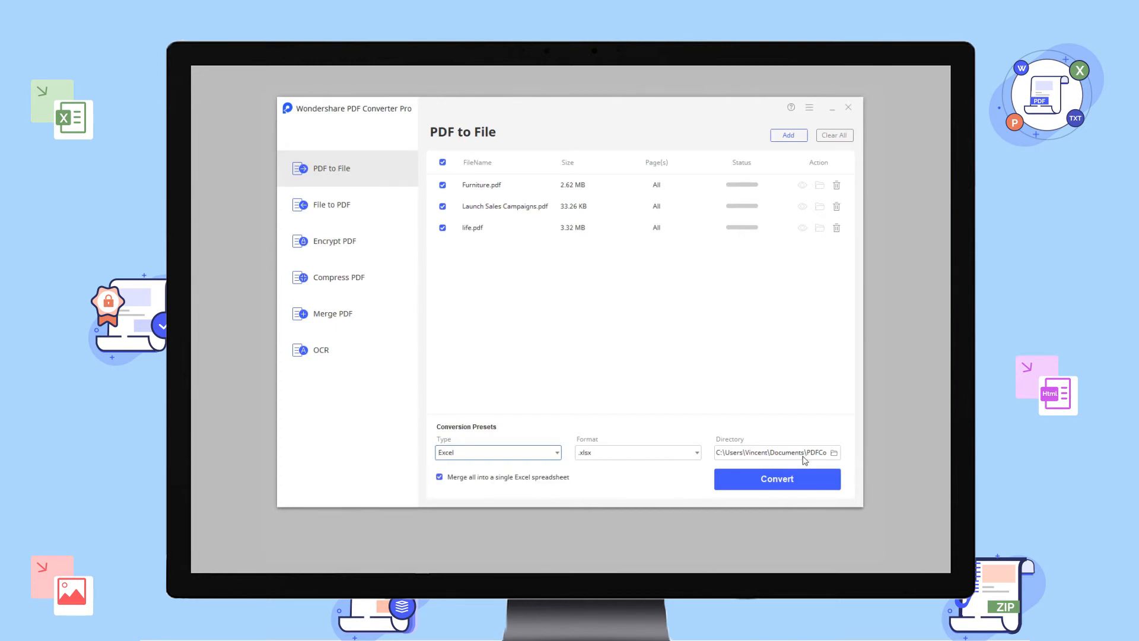
Set the output directory to the Convert folder, keeping 'Merge all into a single Excel spreadsheet' checked.
click(834, 452)
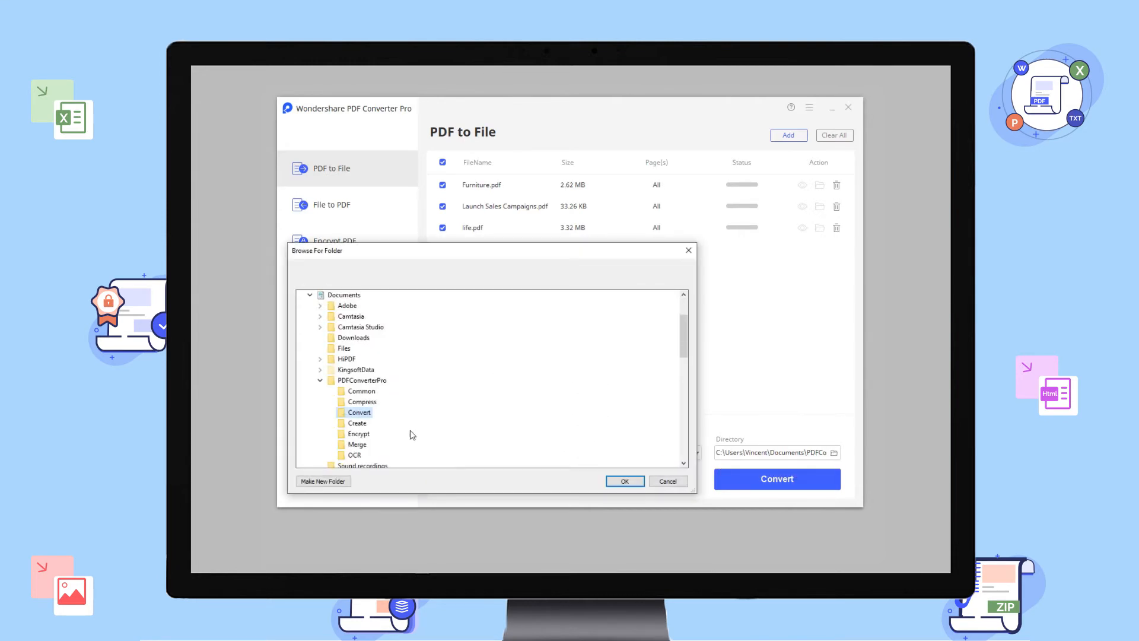
click(624, 481)
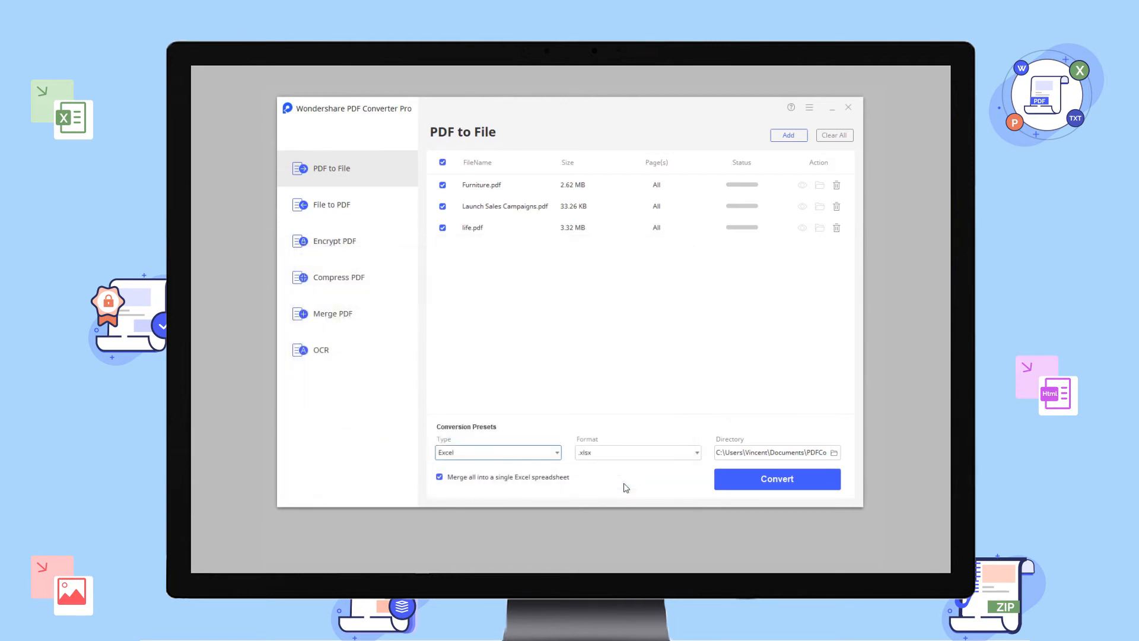
click(439, 476)
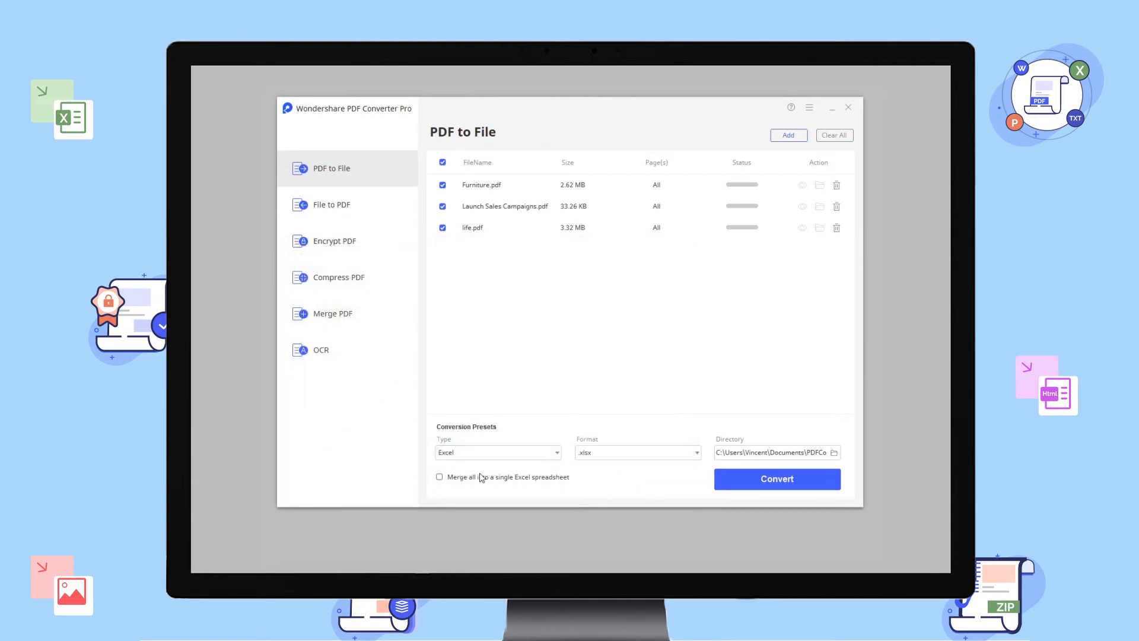
click(439, 477)
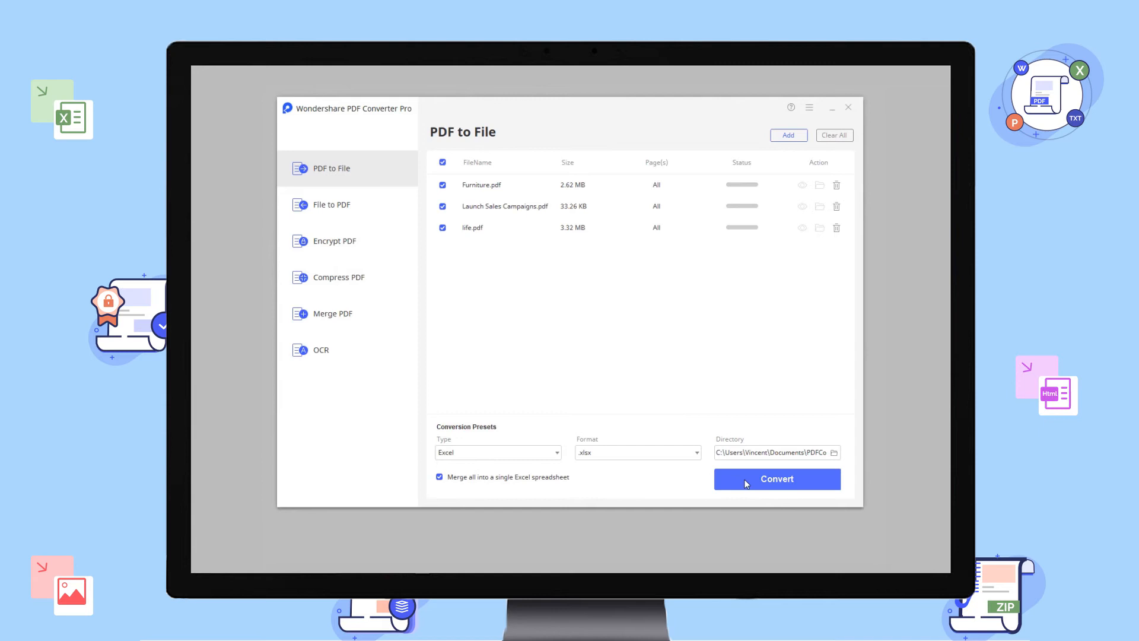
click(776, 478)
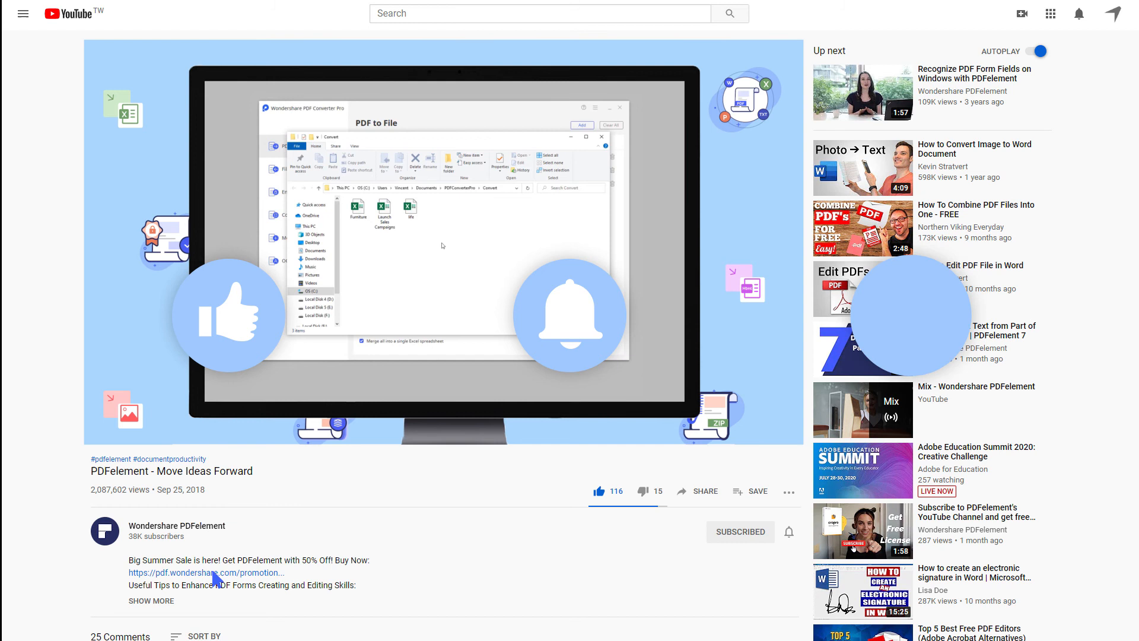
click(907, 319)
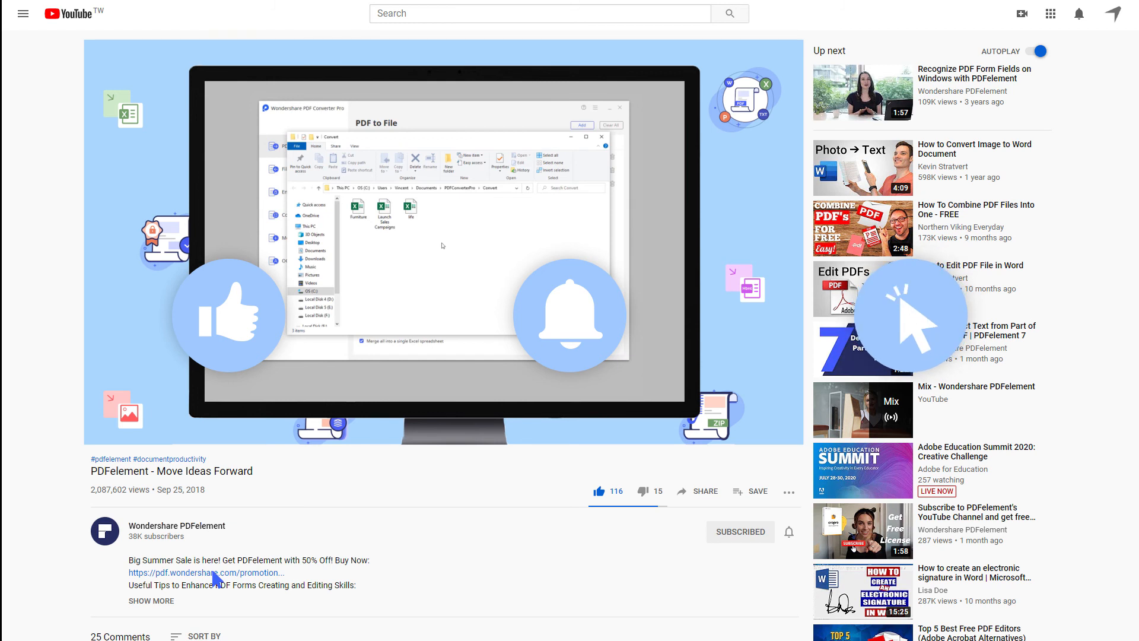